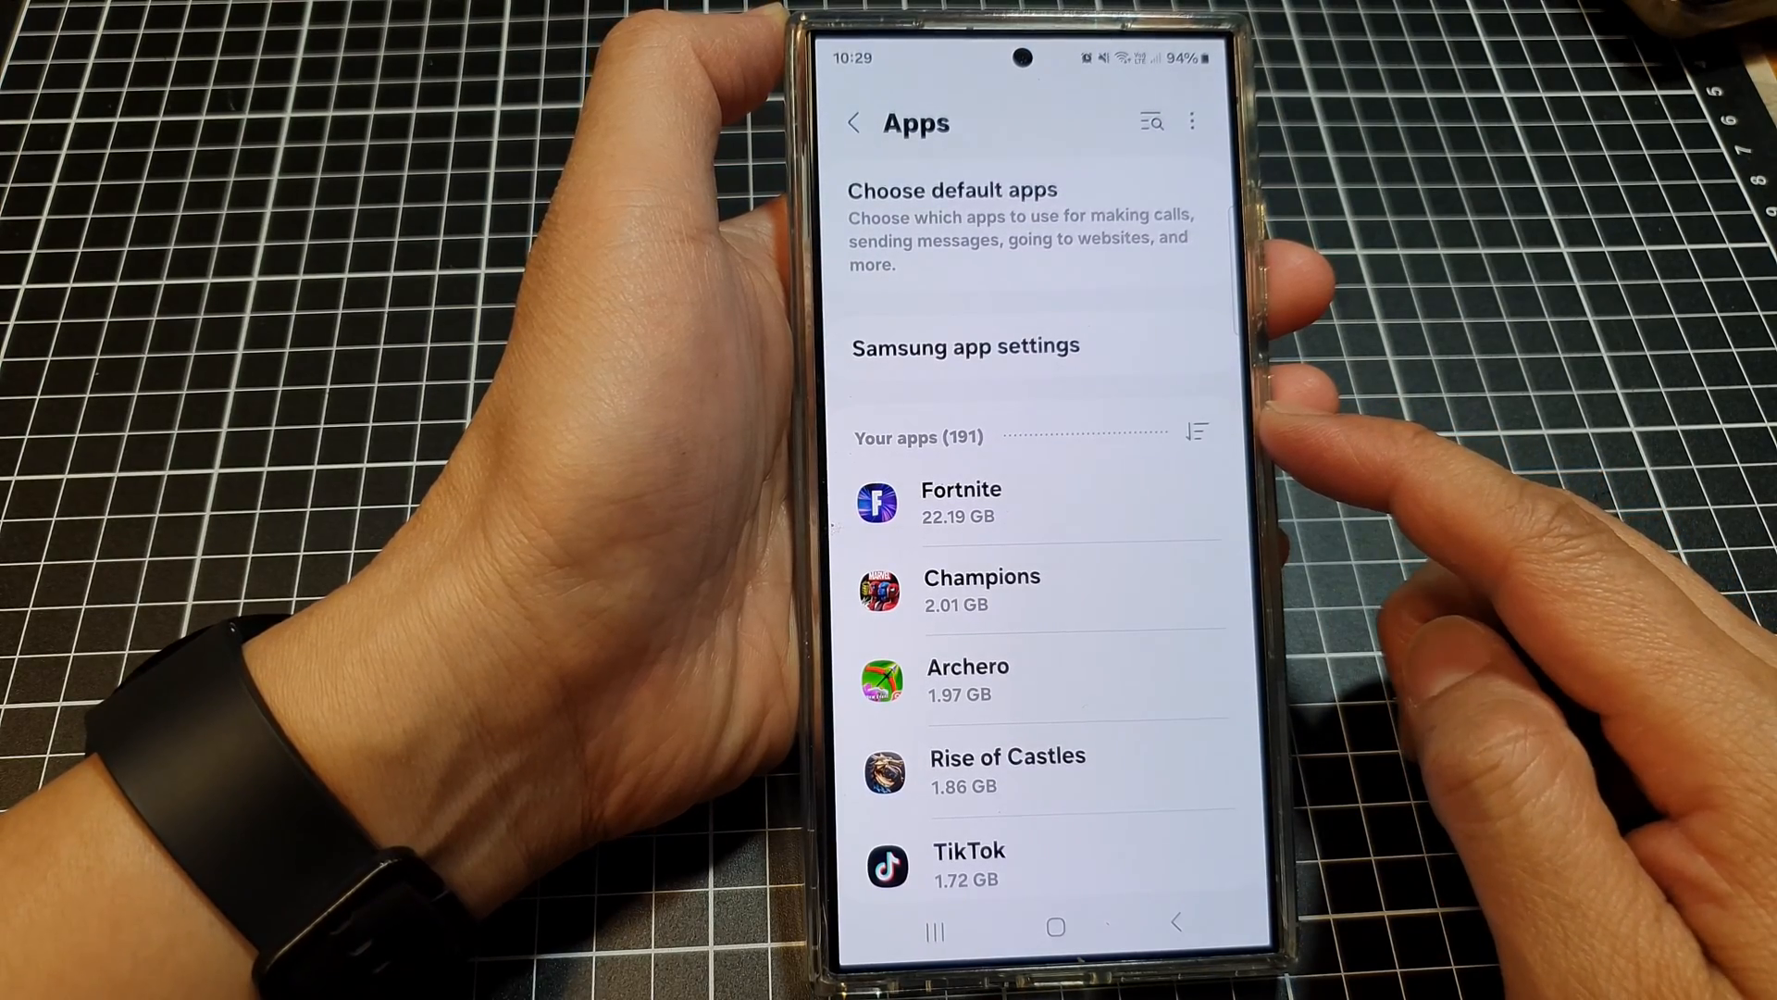
- Return to the main Settings list and move to where Device care, Apps and General management appear
scroll(down, 3)
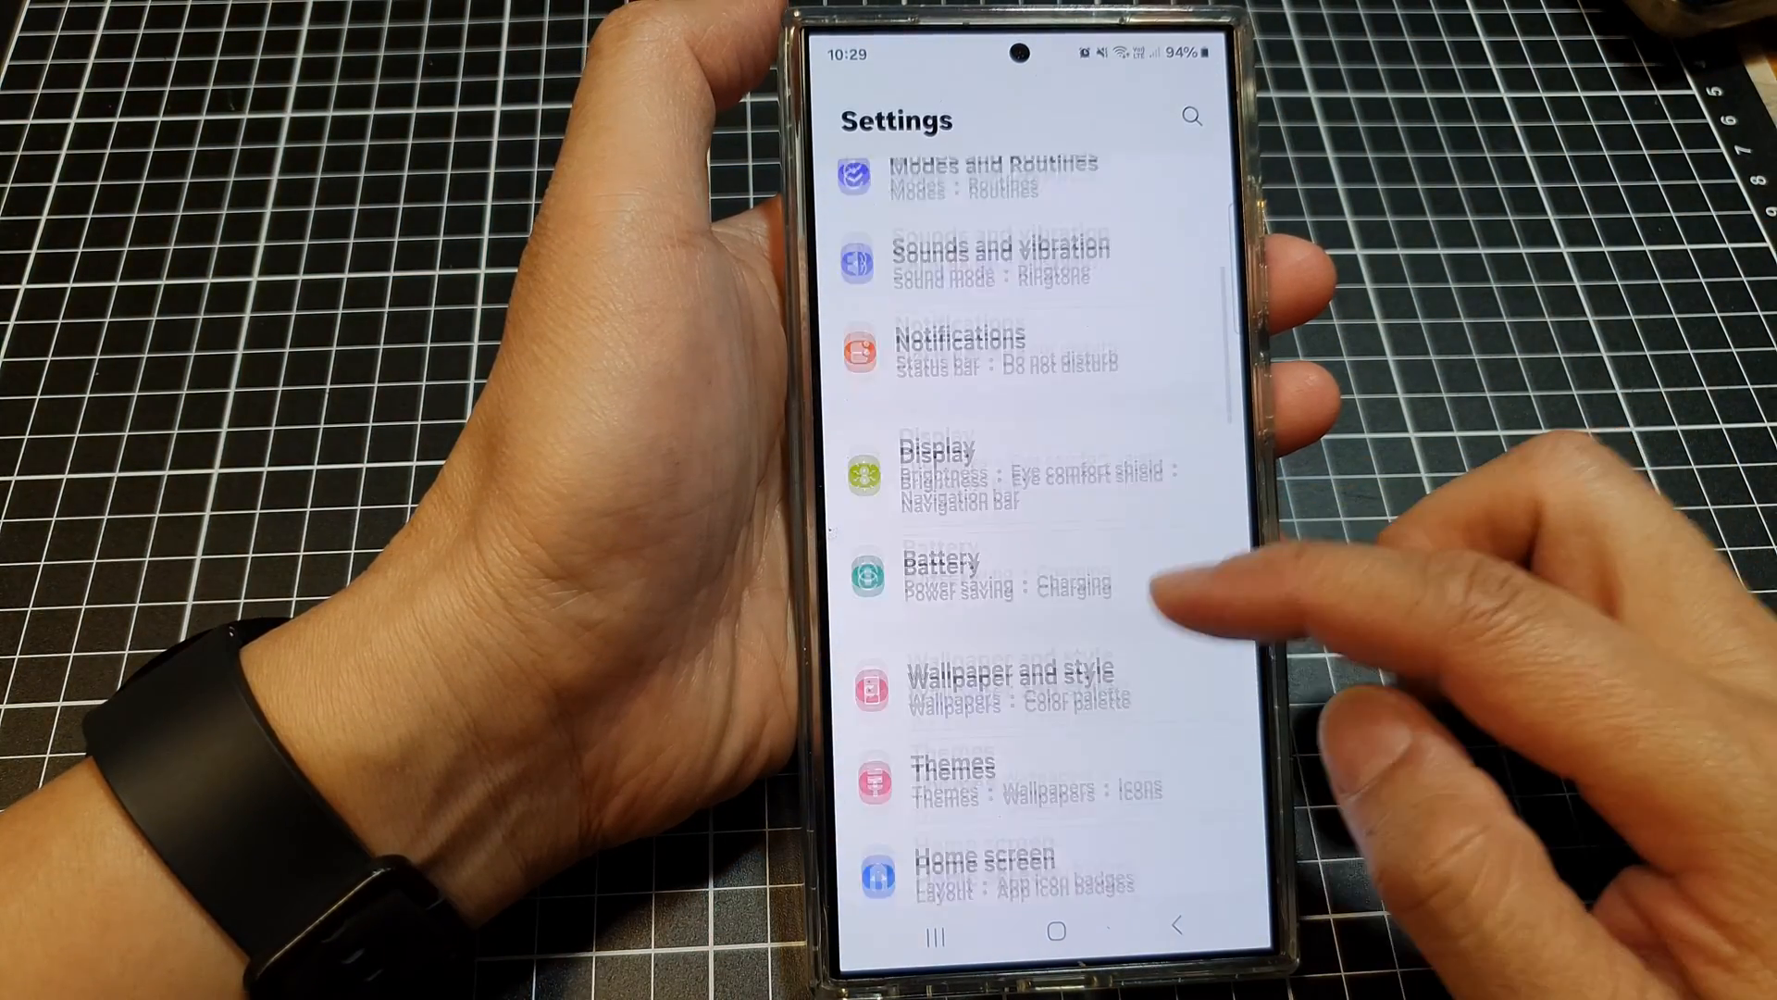
scroll(up, 3)
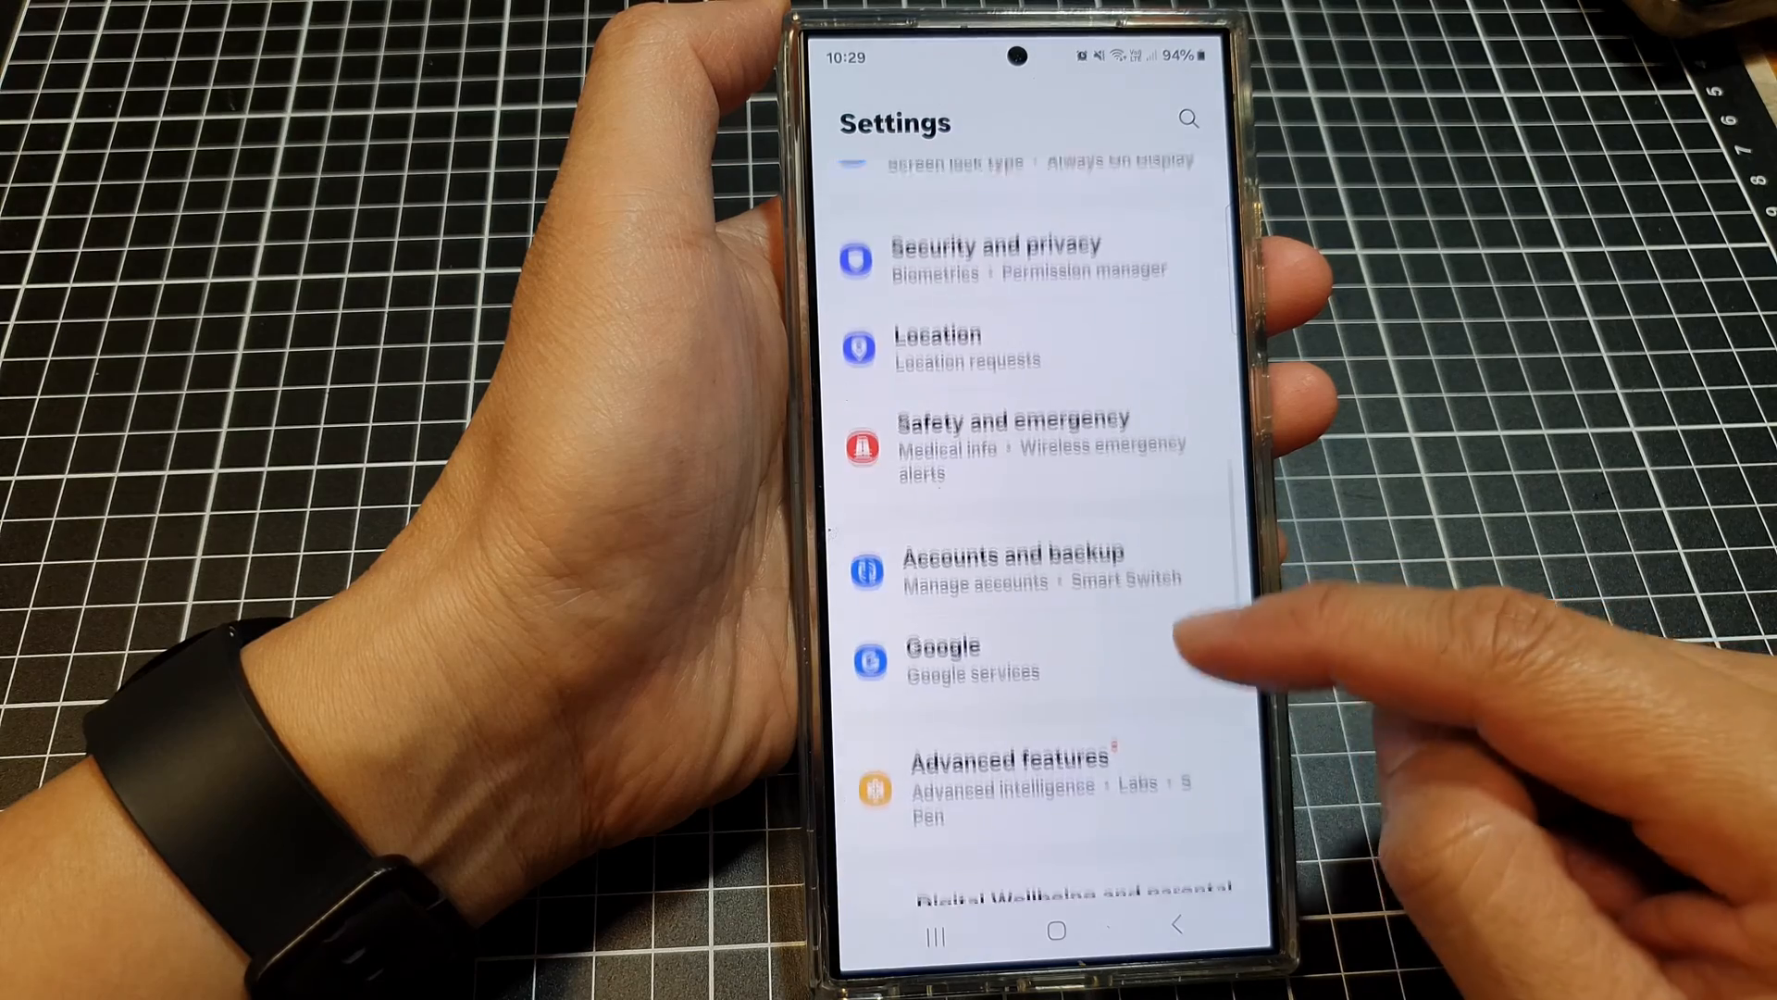
scroll(up, 3)
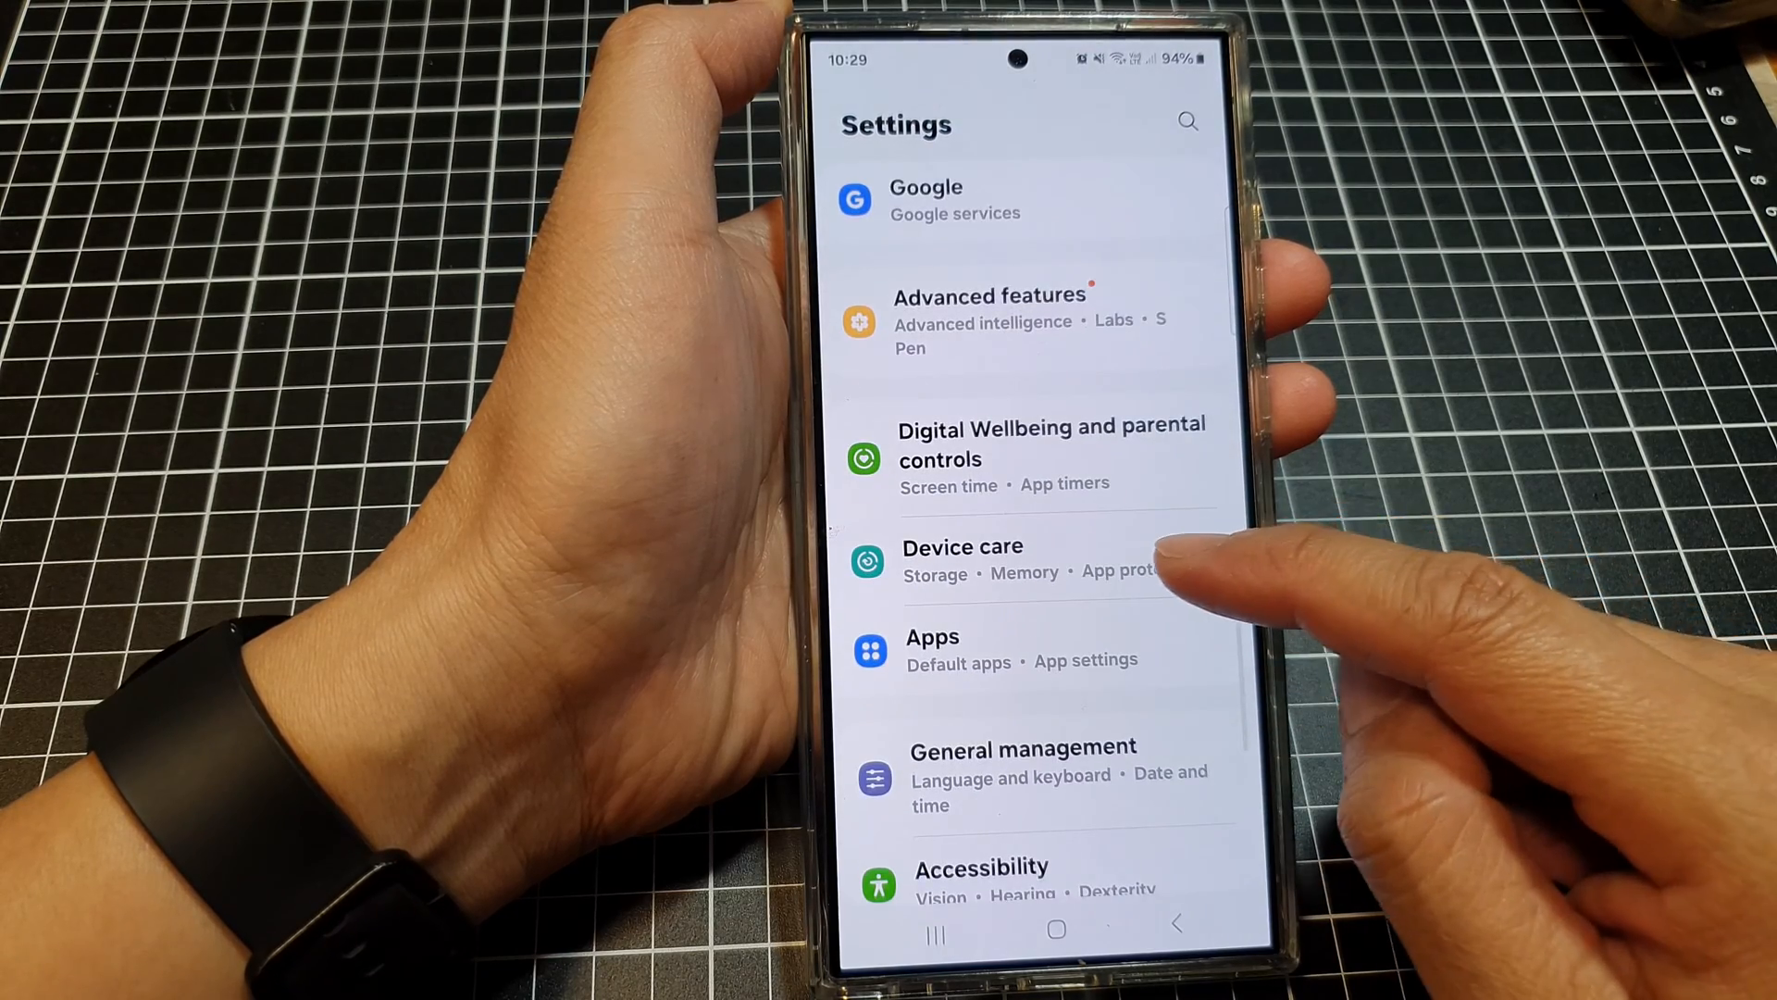
- Go through Device care > Storage > Show more > Apps to list installed apps by size (36% storage used)
click(963, 546)
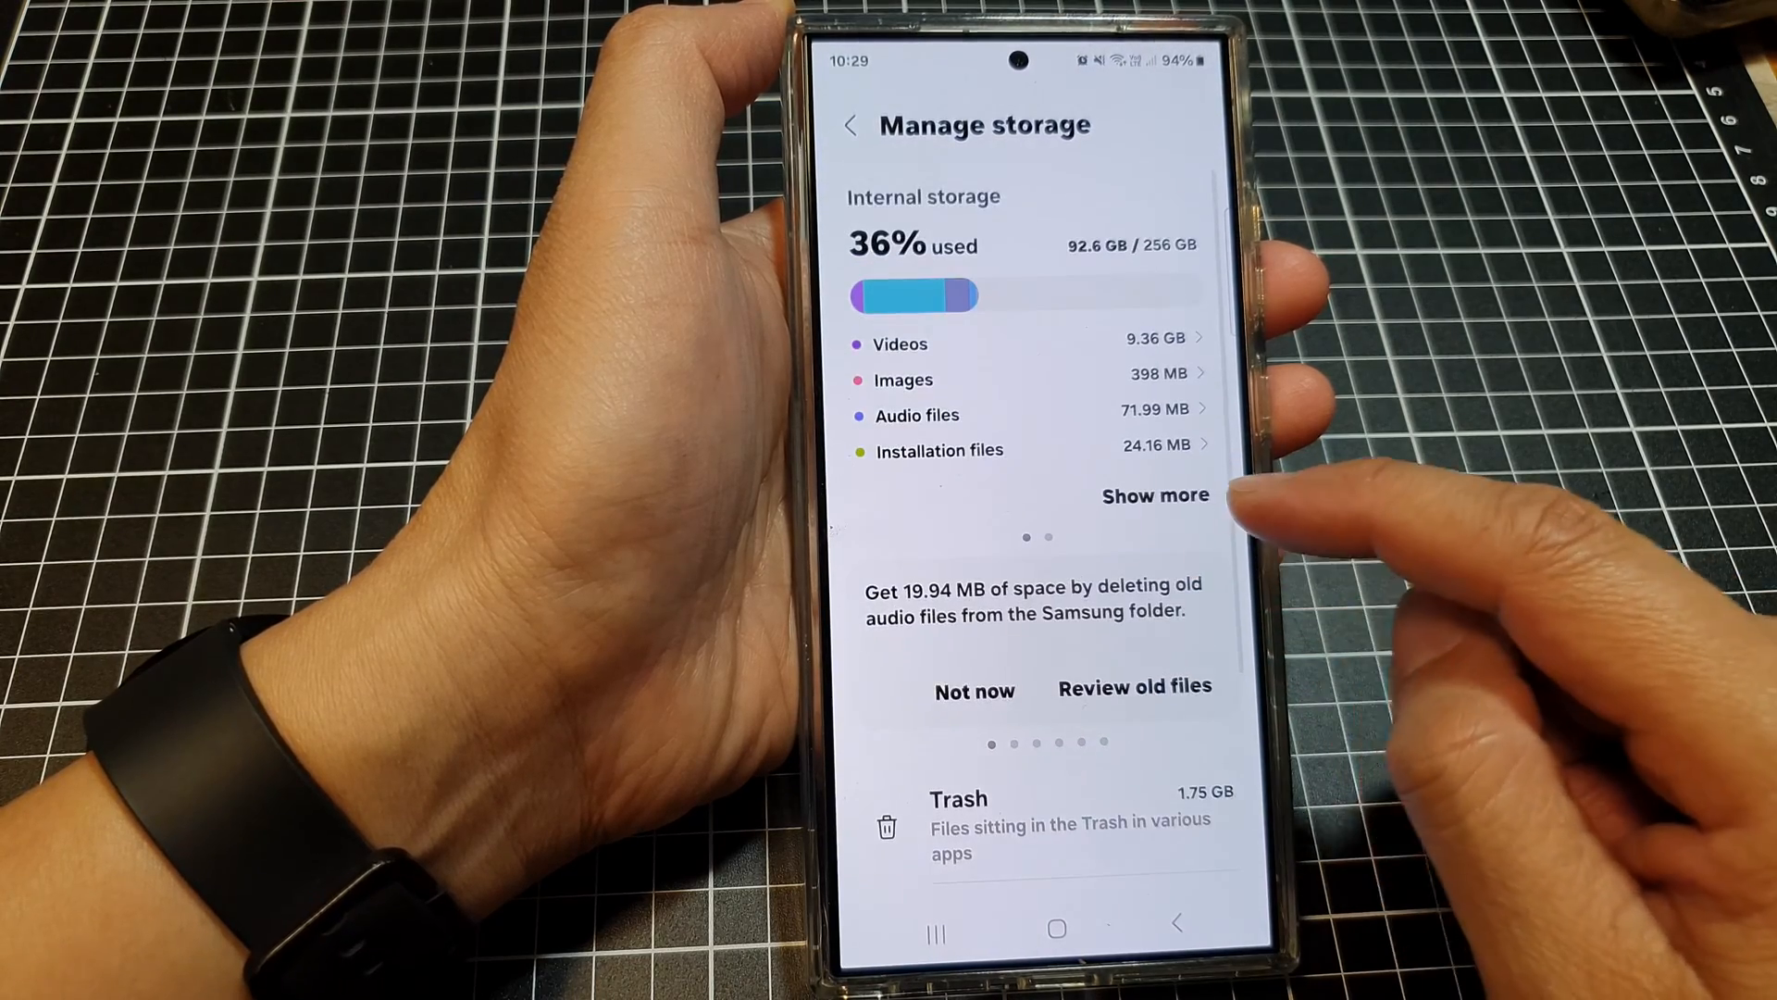
click(1156, 497)
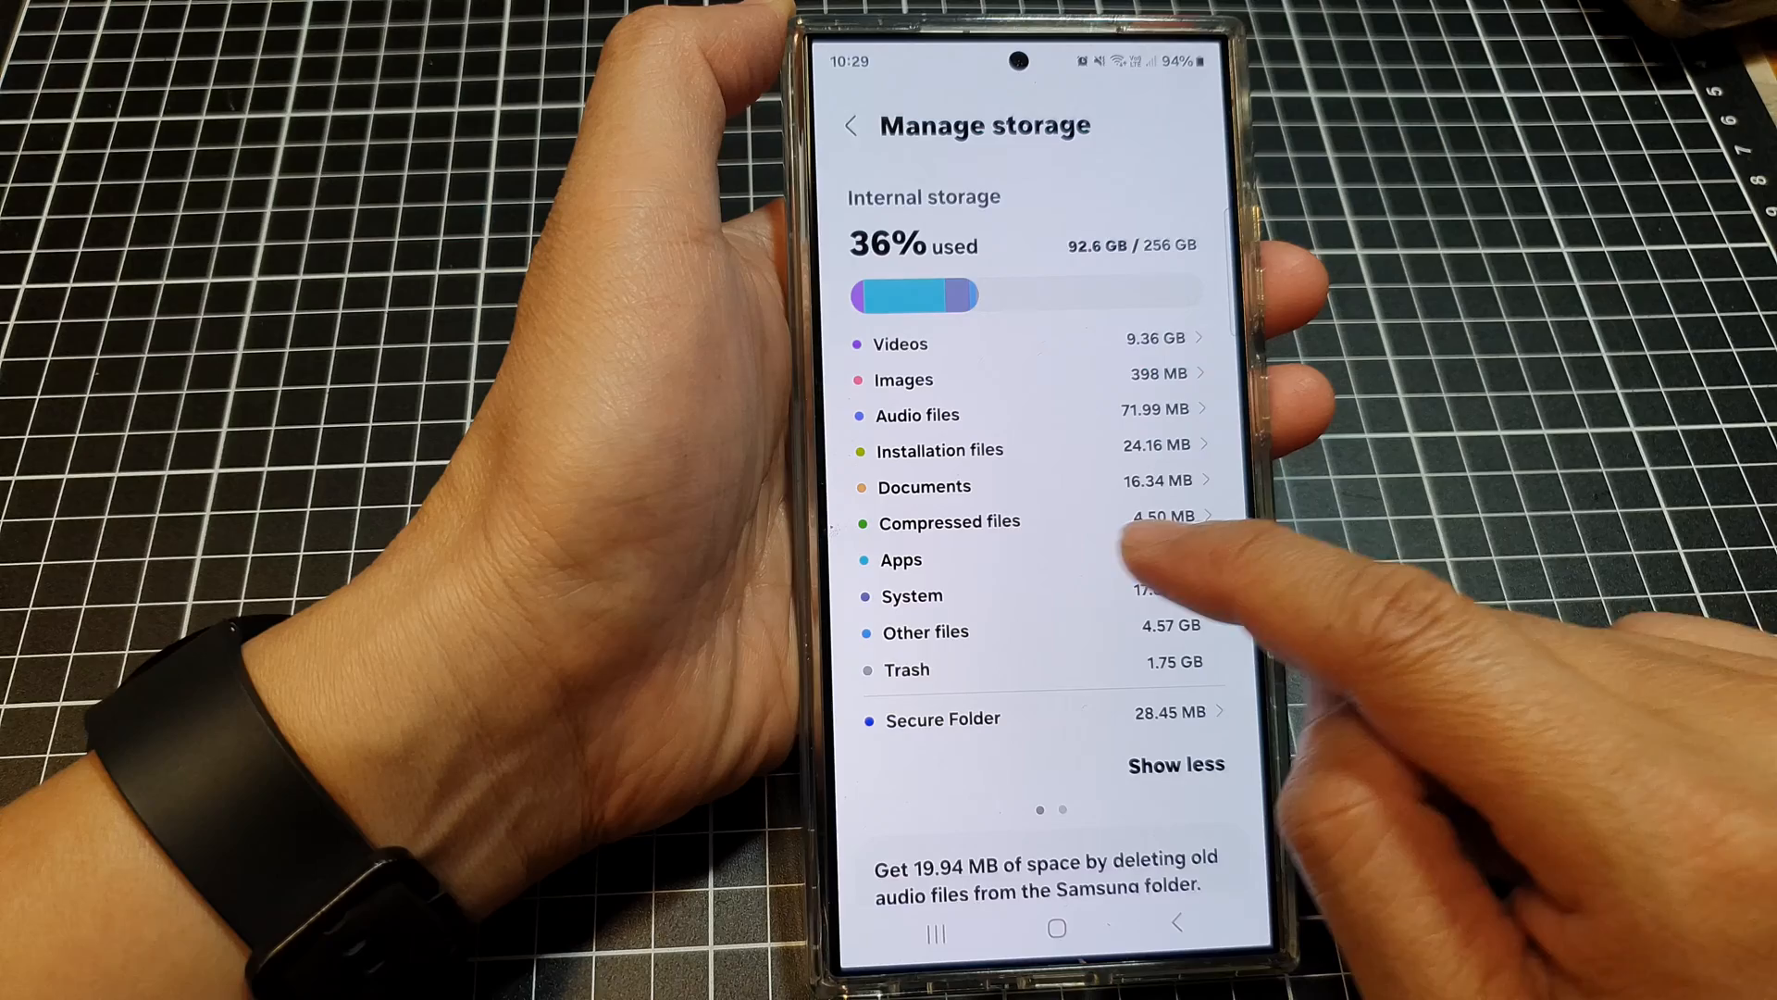
click(899, 559)
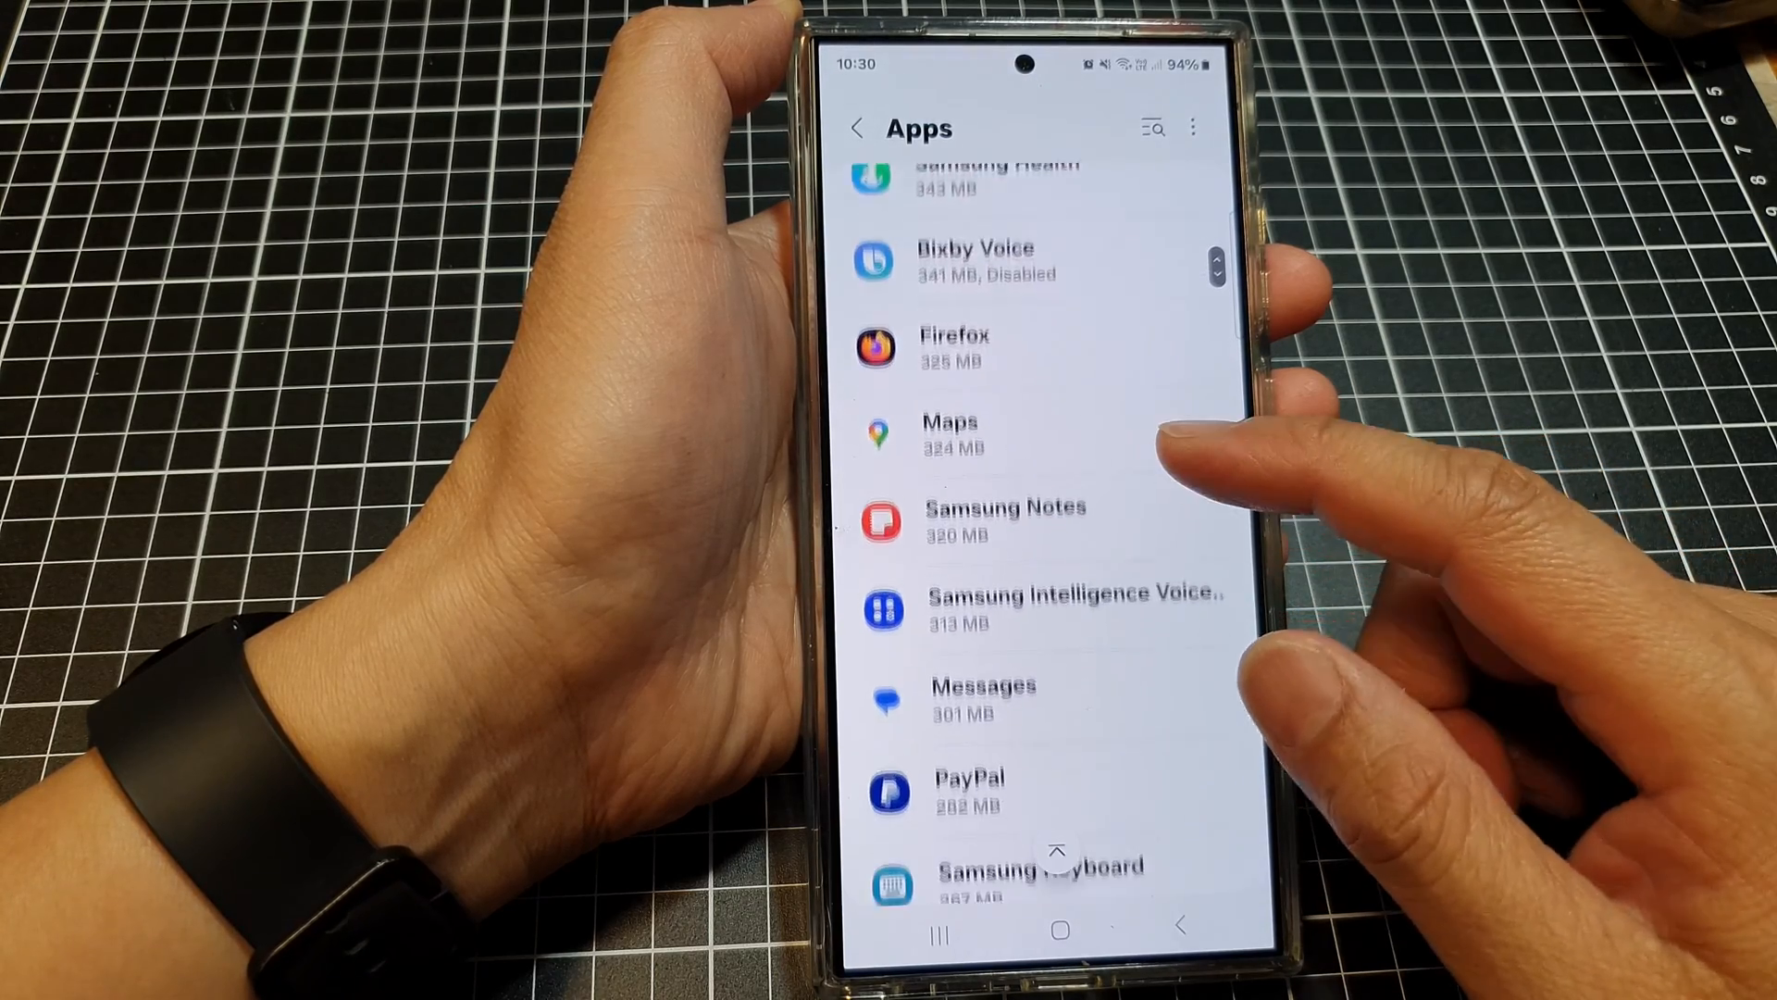
scroll(up, 3)
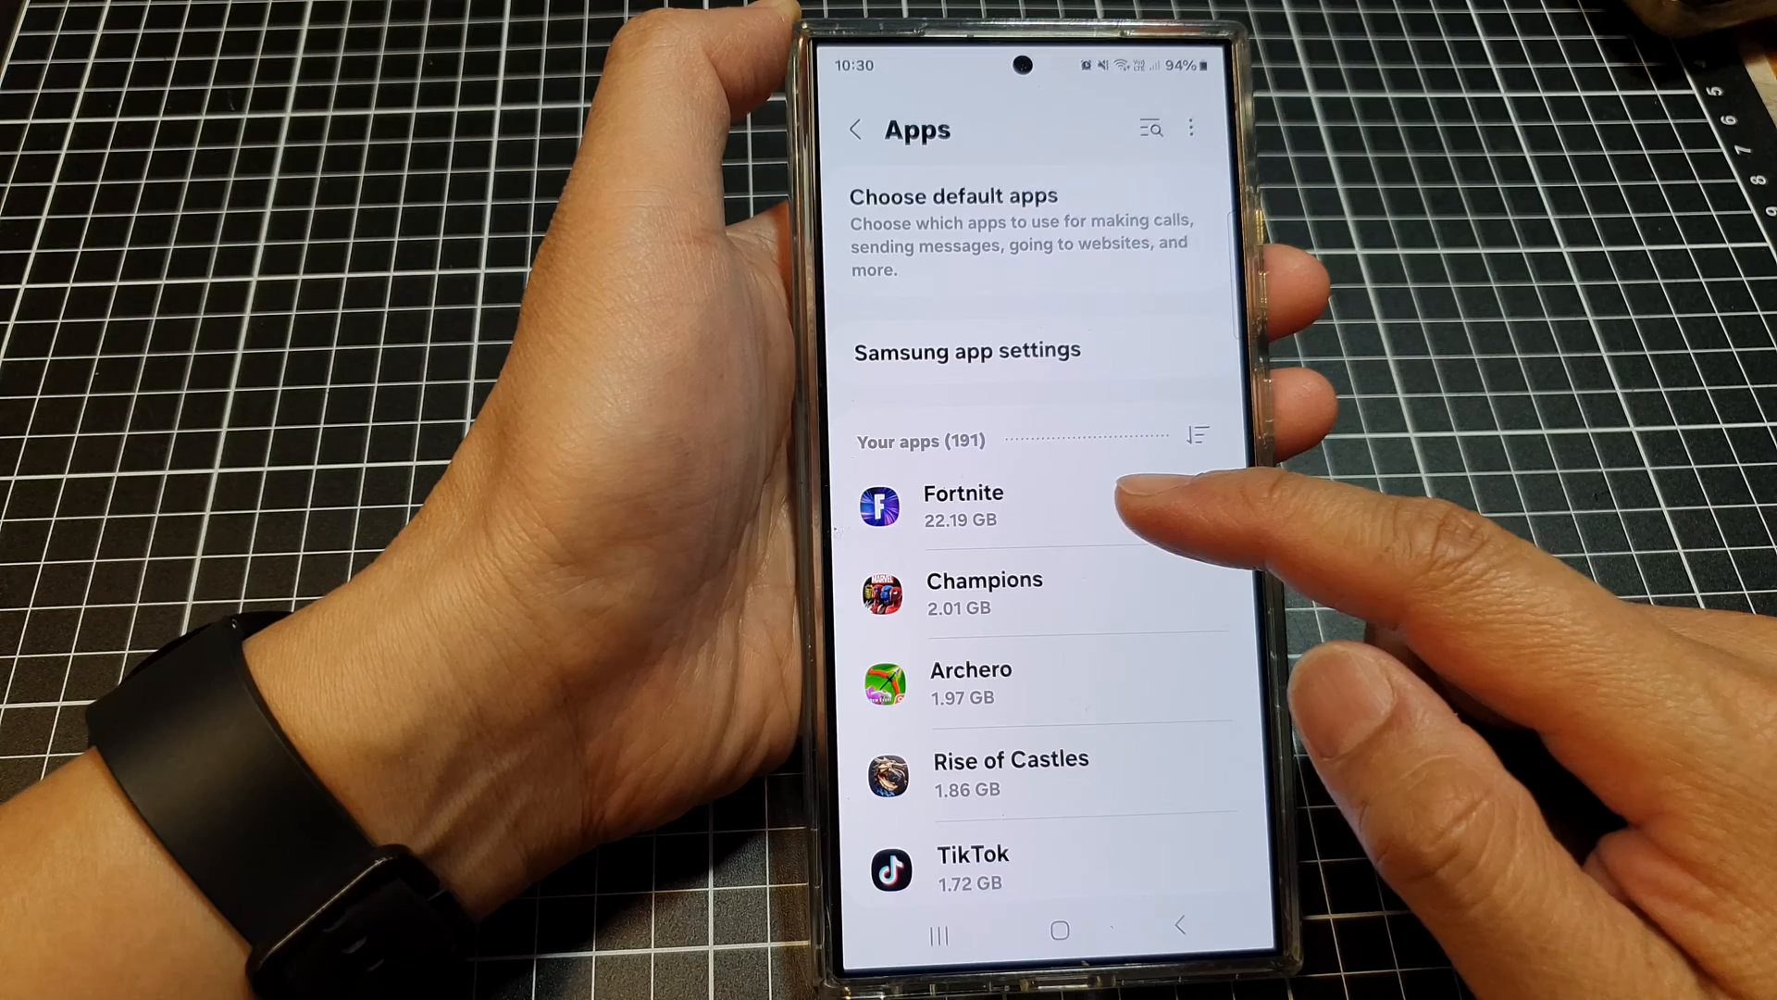
mouse_move(1089, 511)
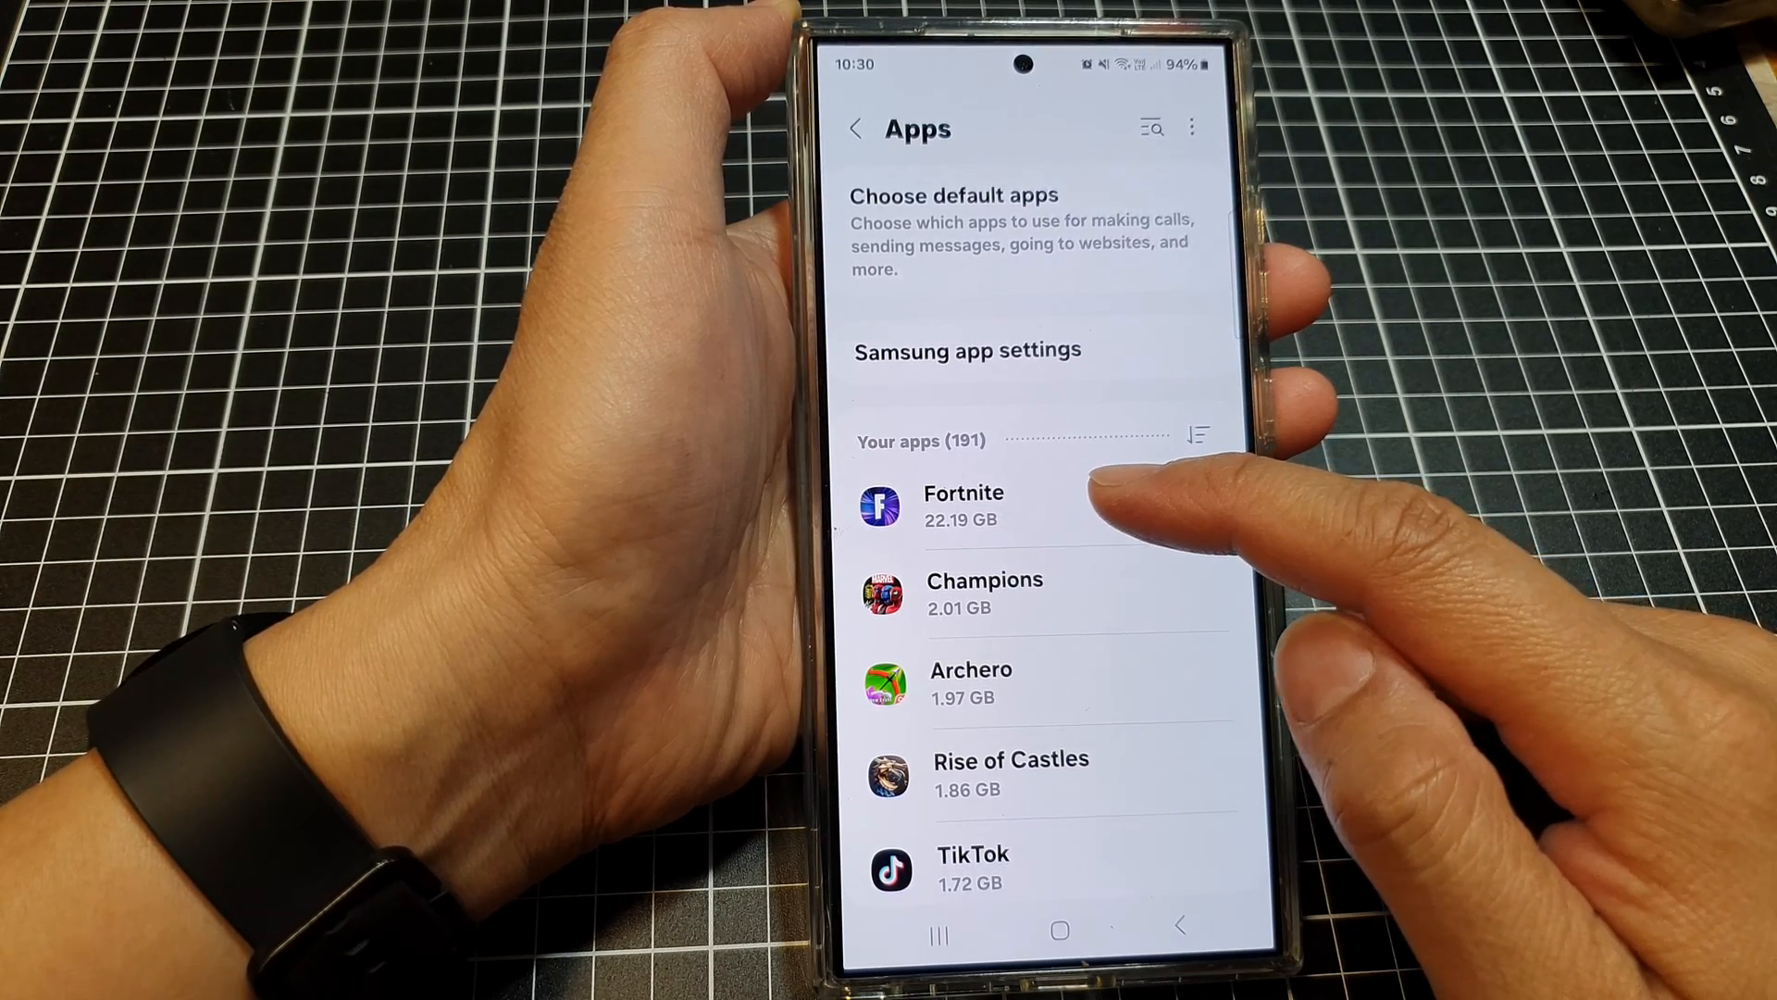
mouse_move(1110, 511)
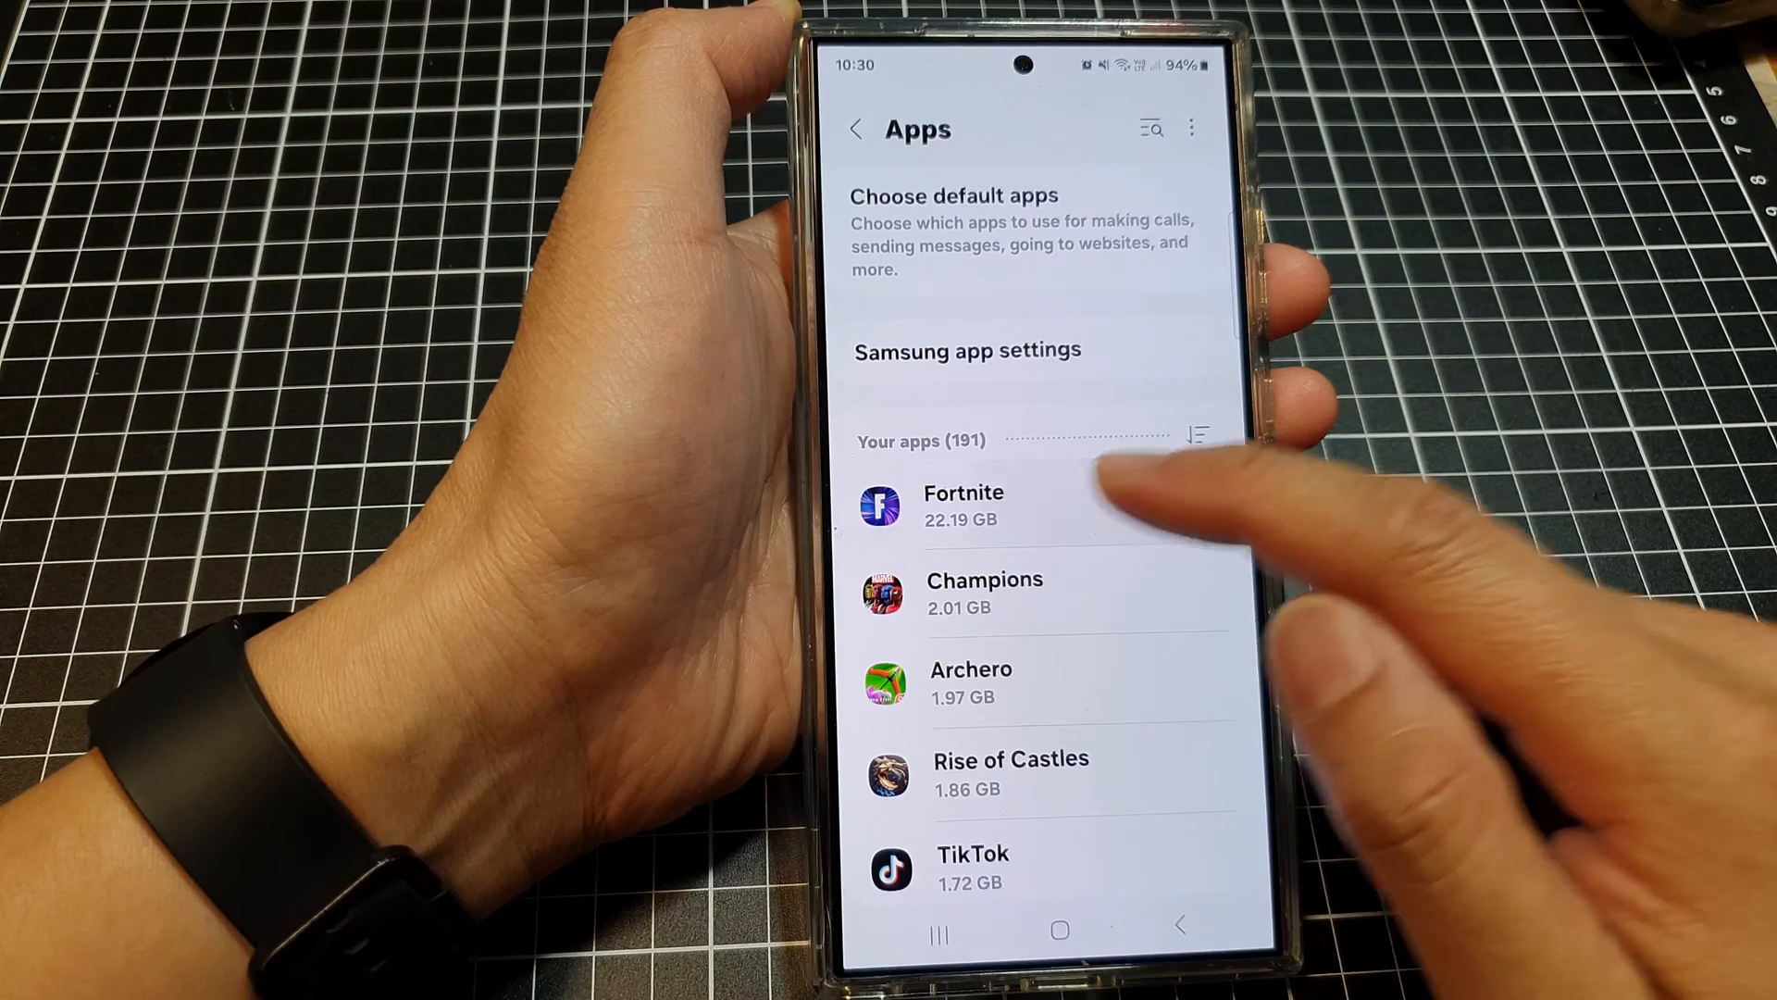
click(963, 505)
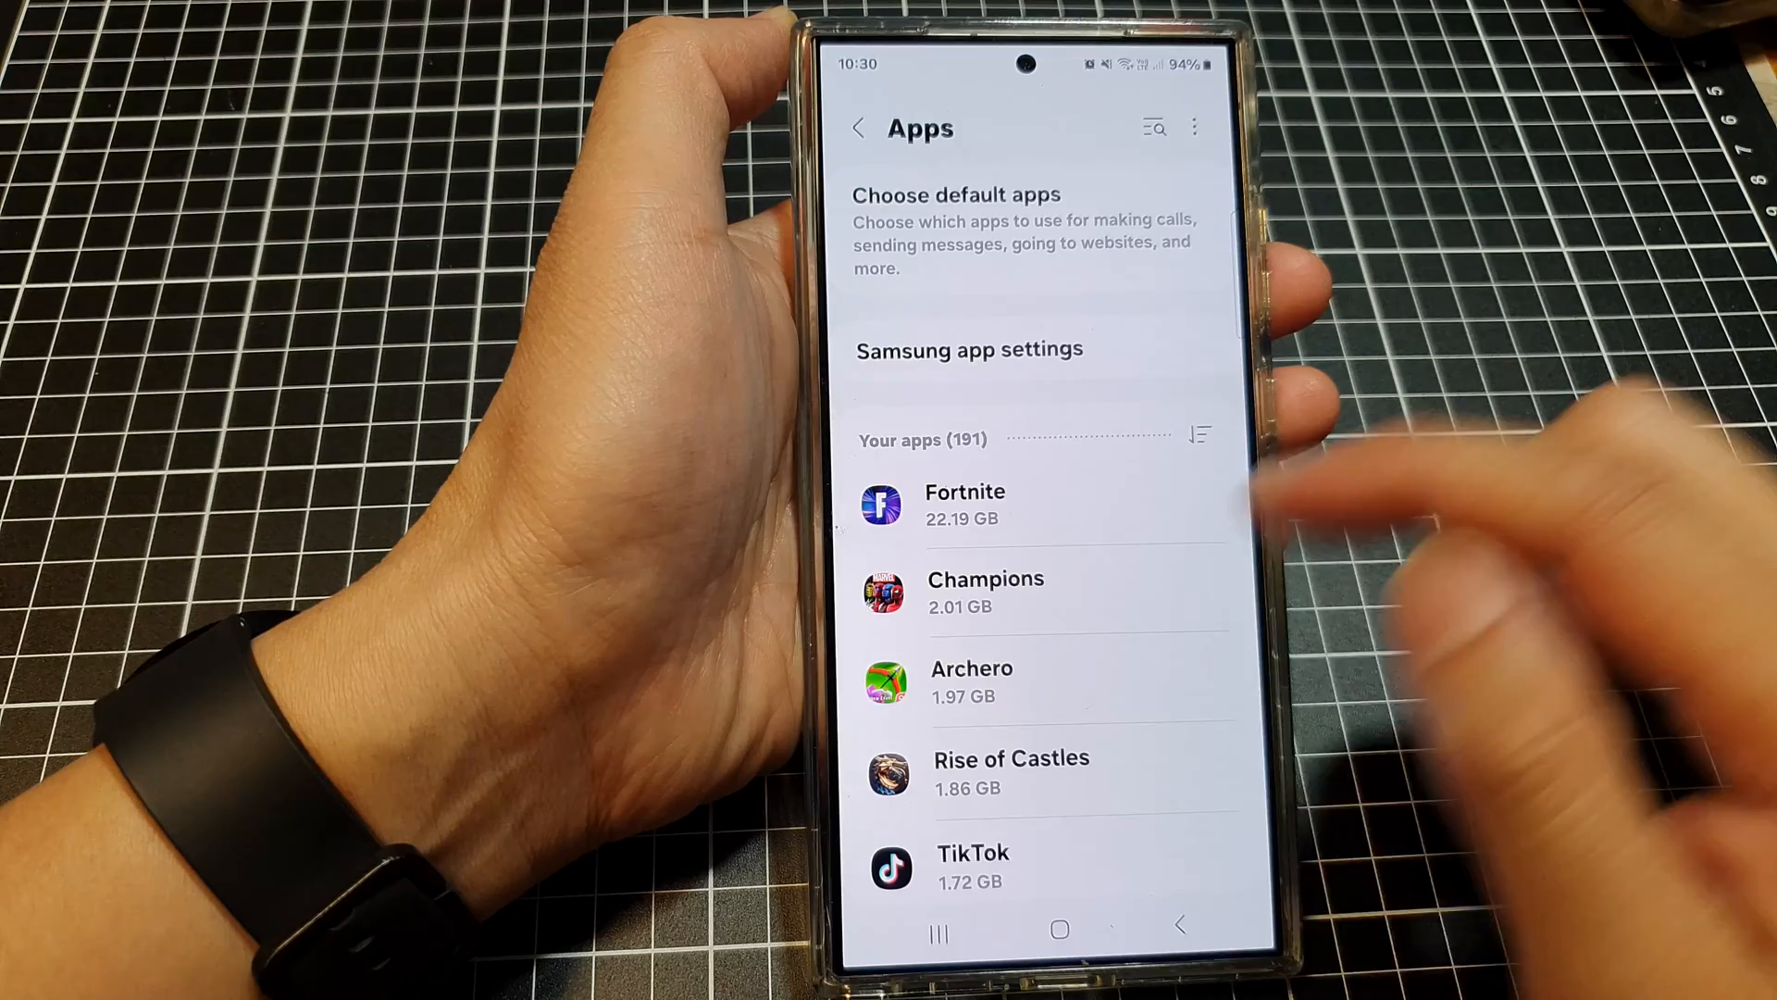
- Uninstall the Champions game and confirm with OK, leaving 190 apps
scroll(up, 3)
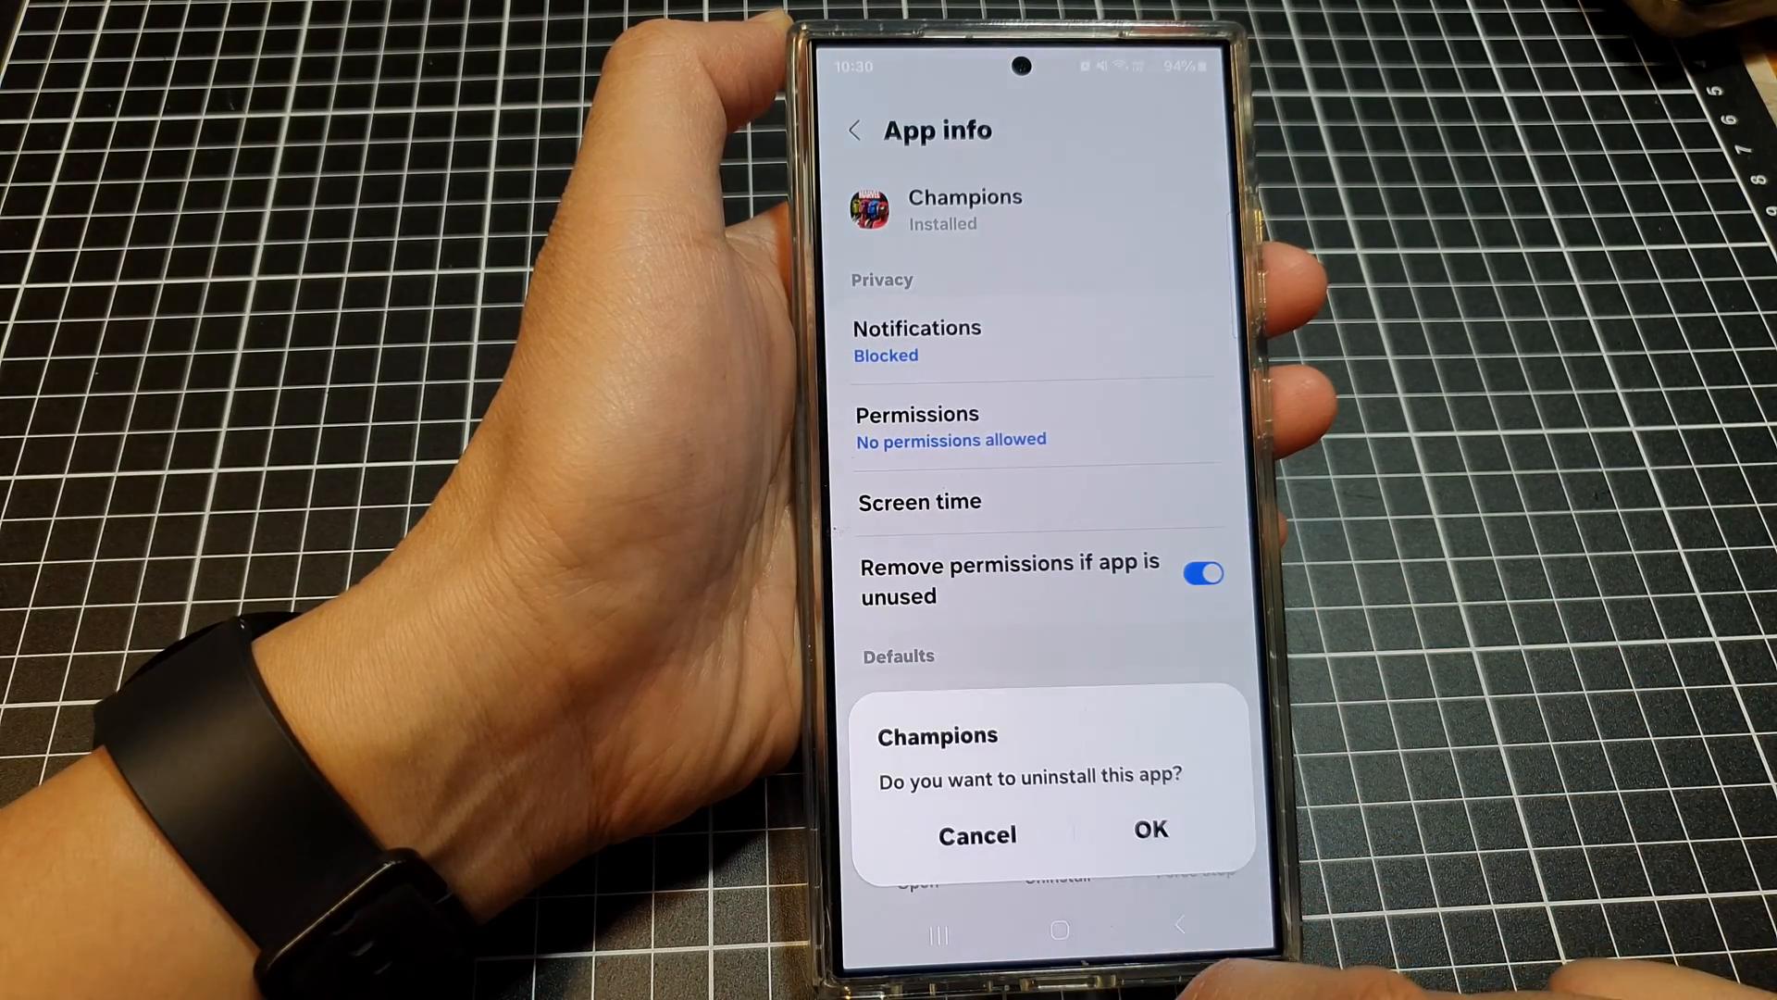
click(1151, 830)
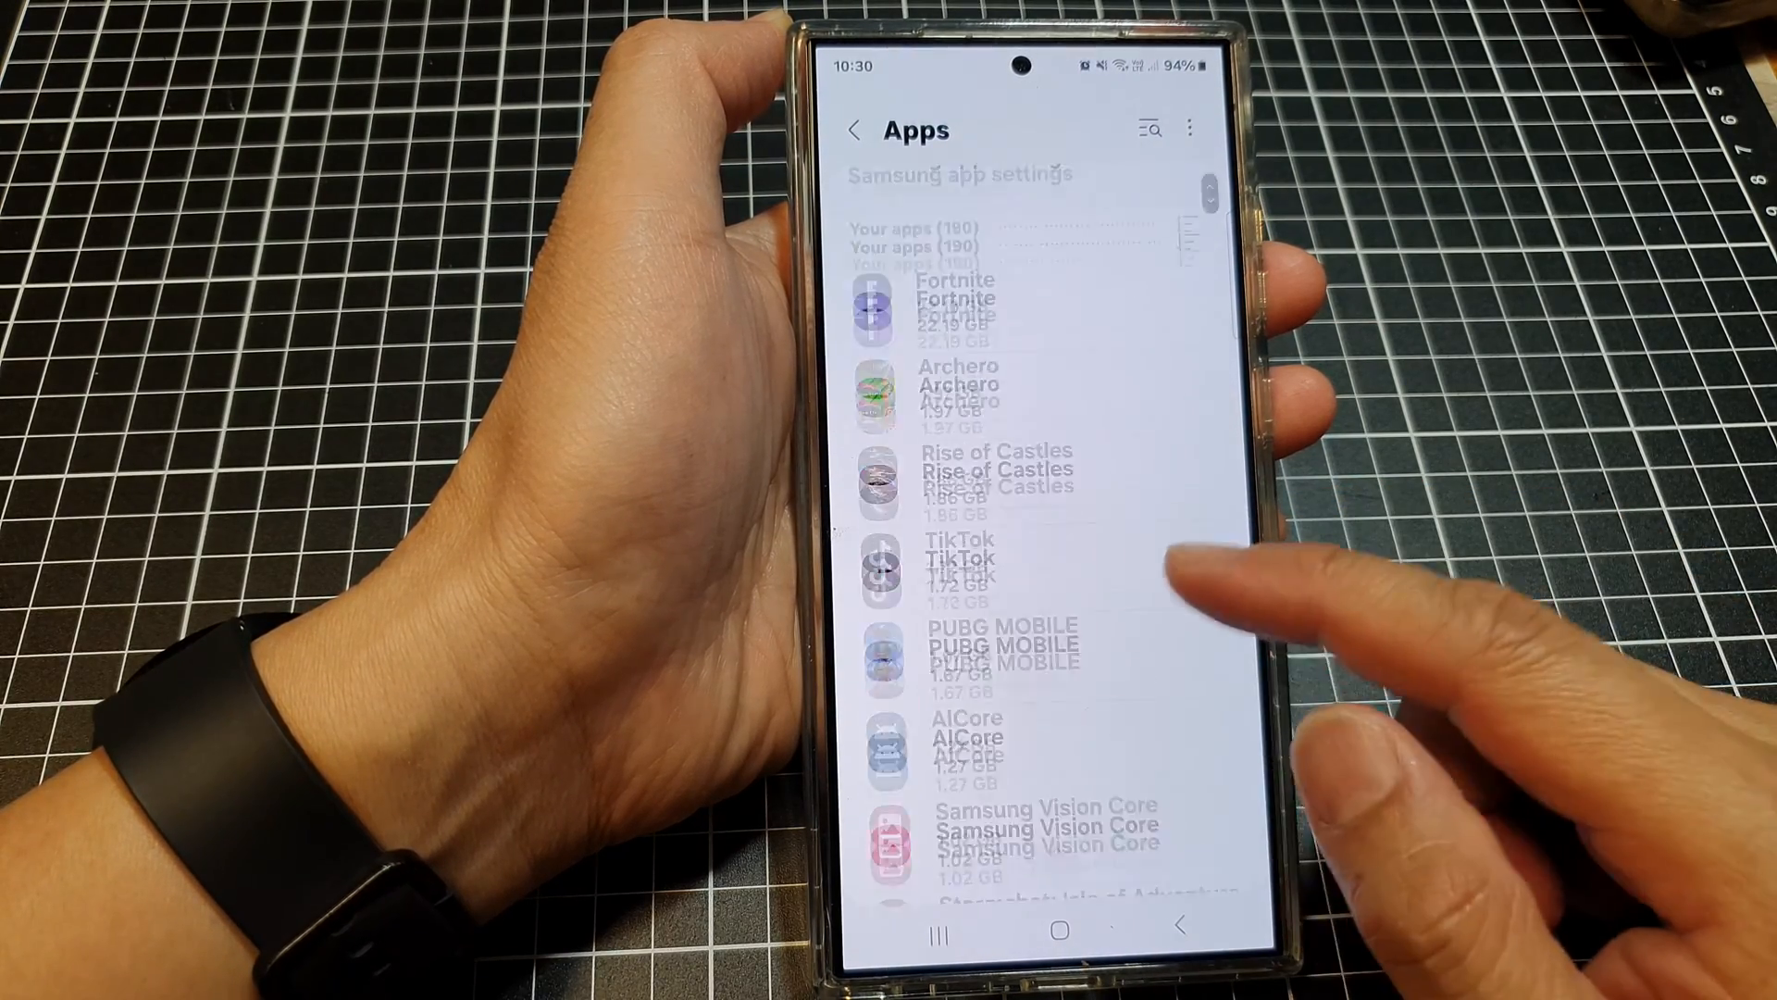
- Browse the Apps list past Rise of Castles, then leave Settings for the home screen
scroll(down, 3)
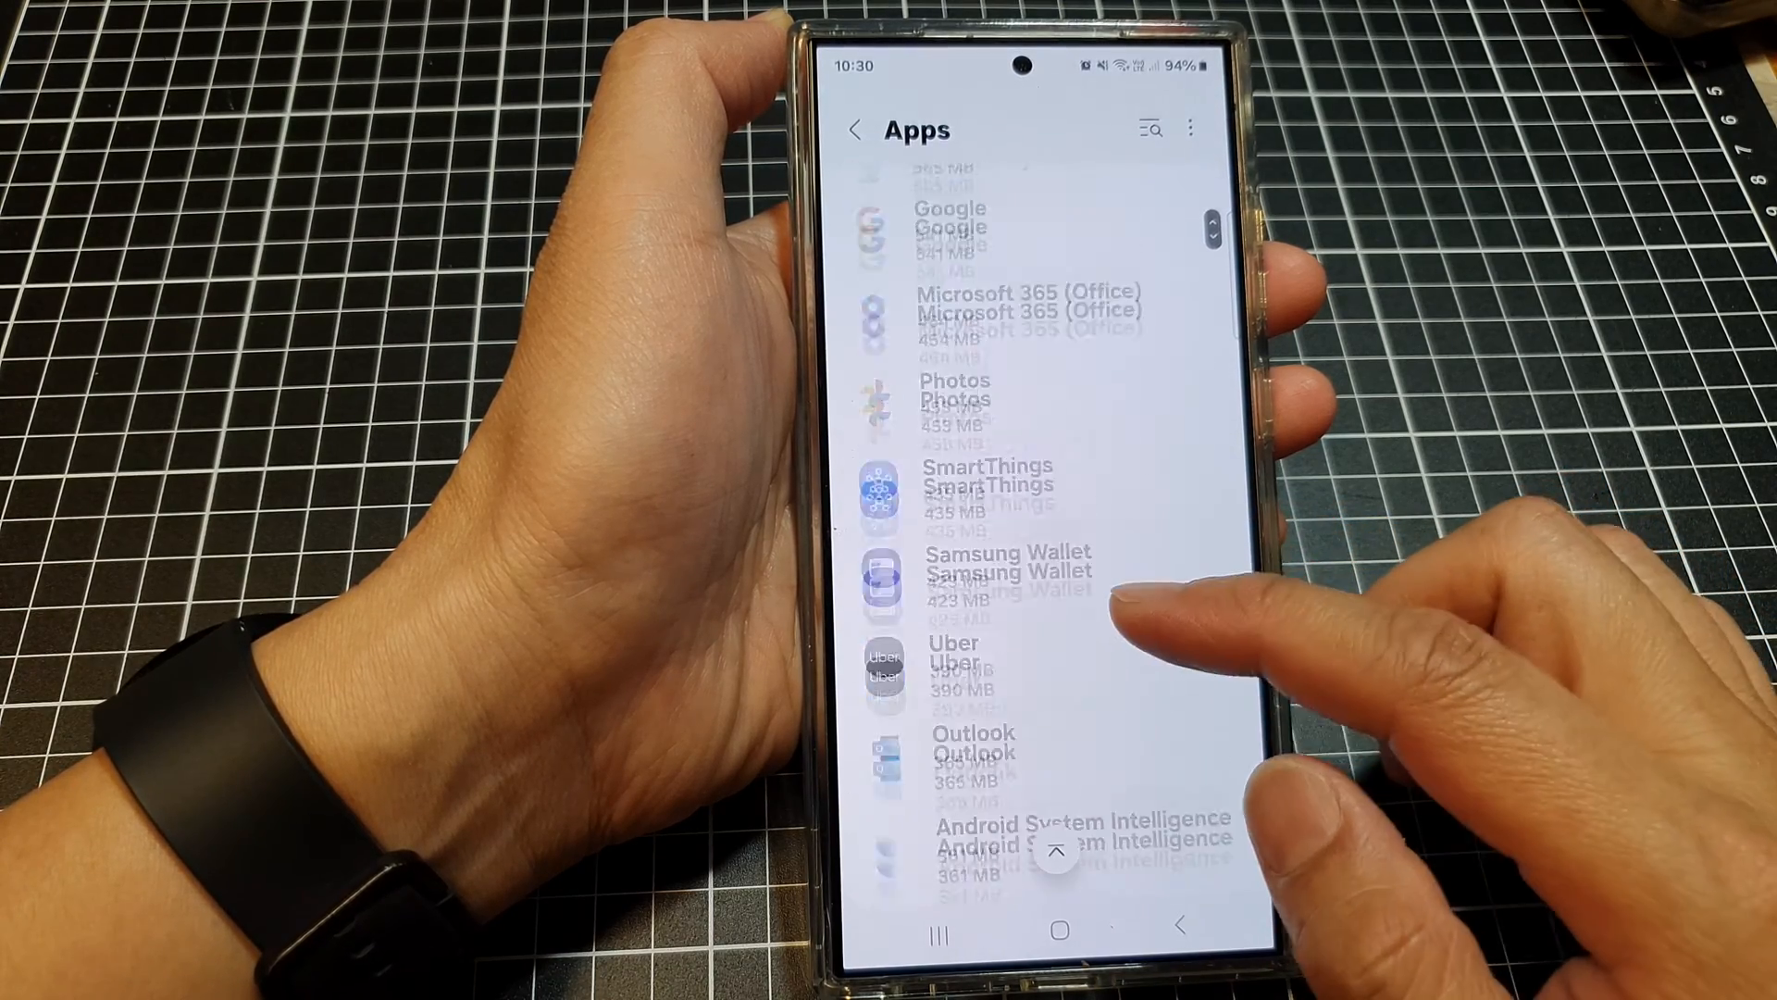
scroll(down, 3)
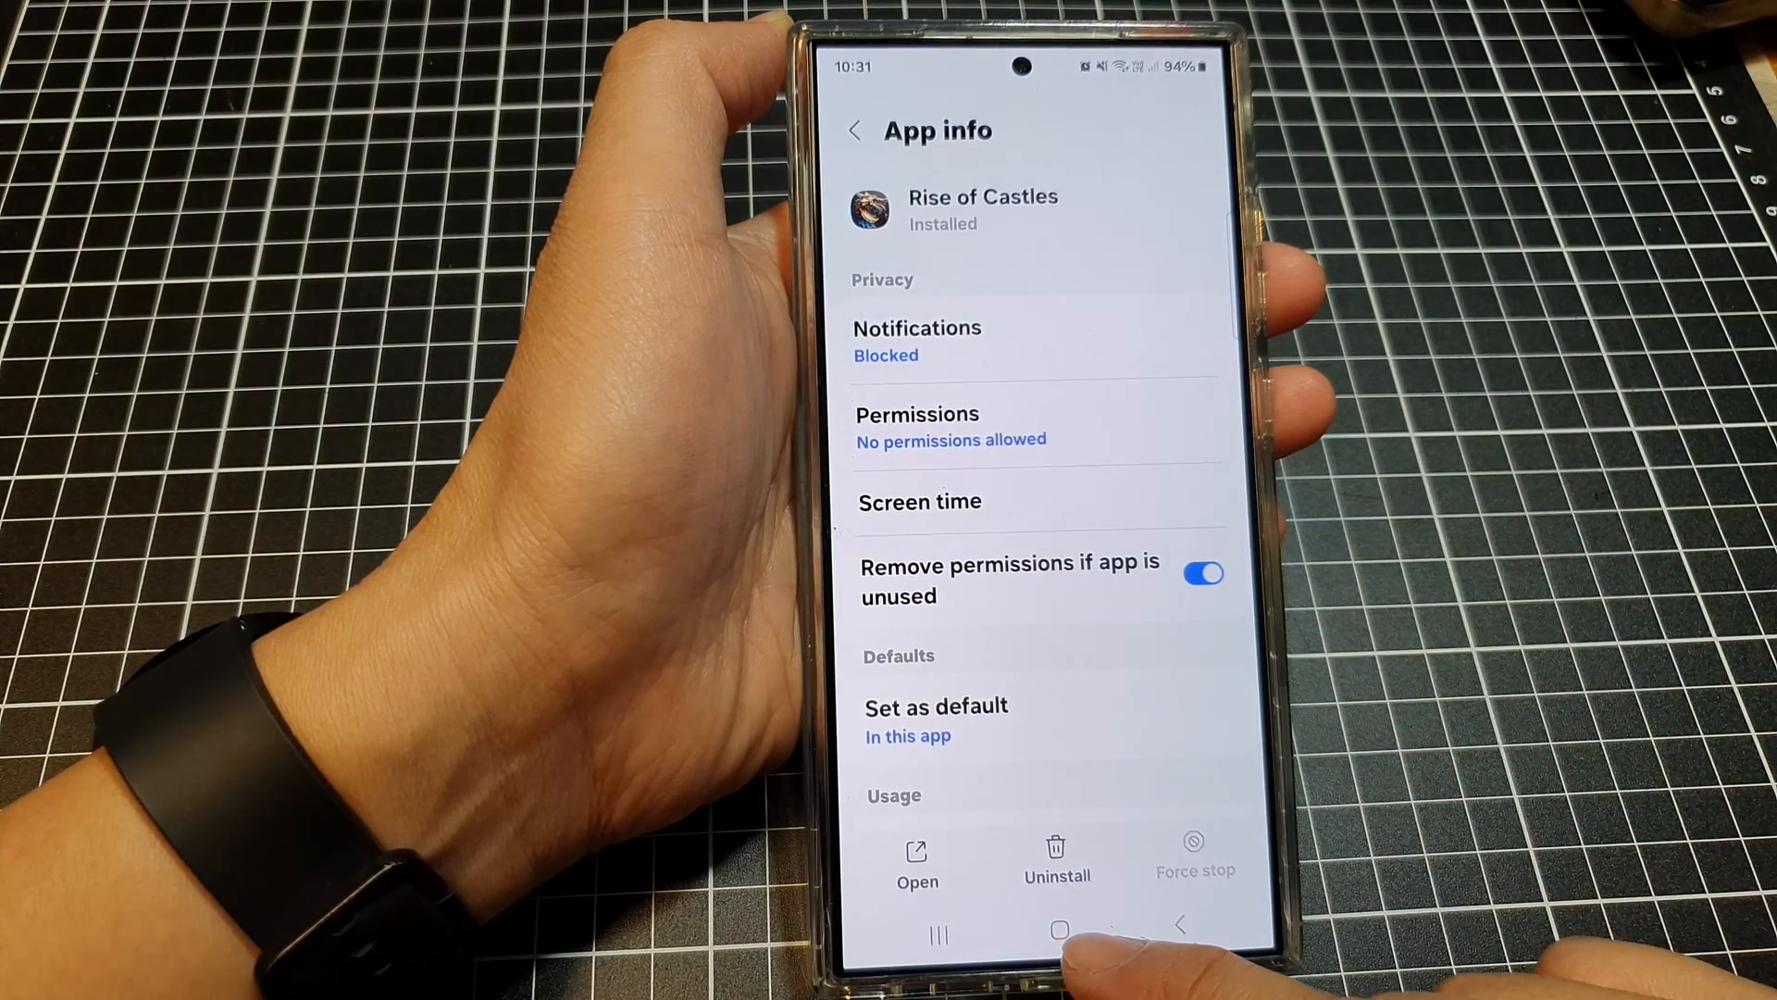
click(1059, 929)
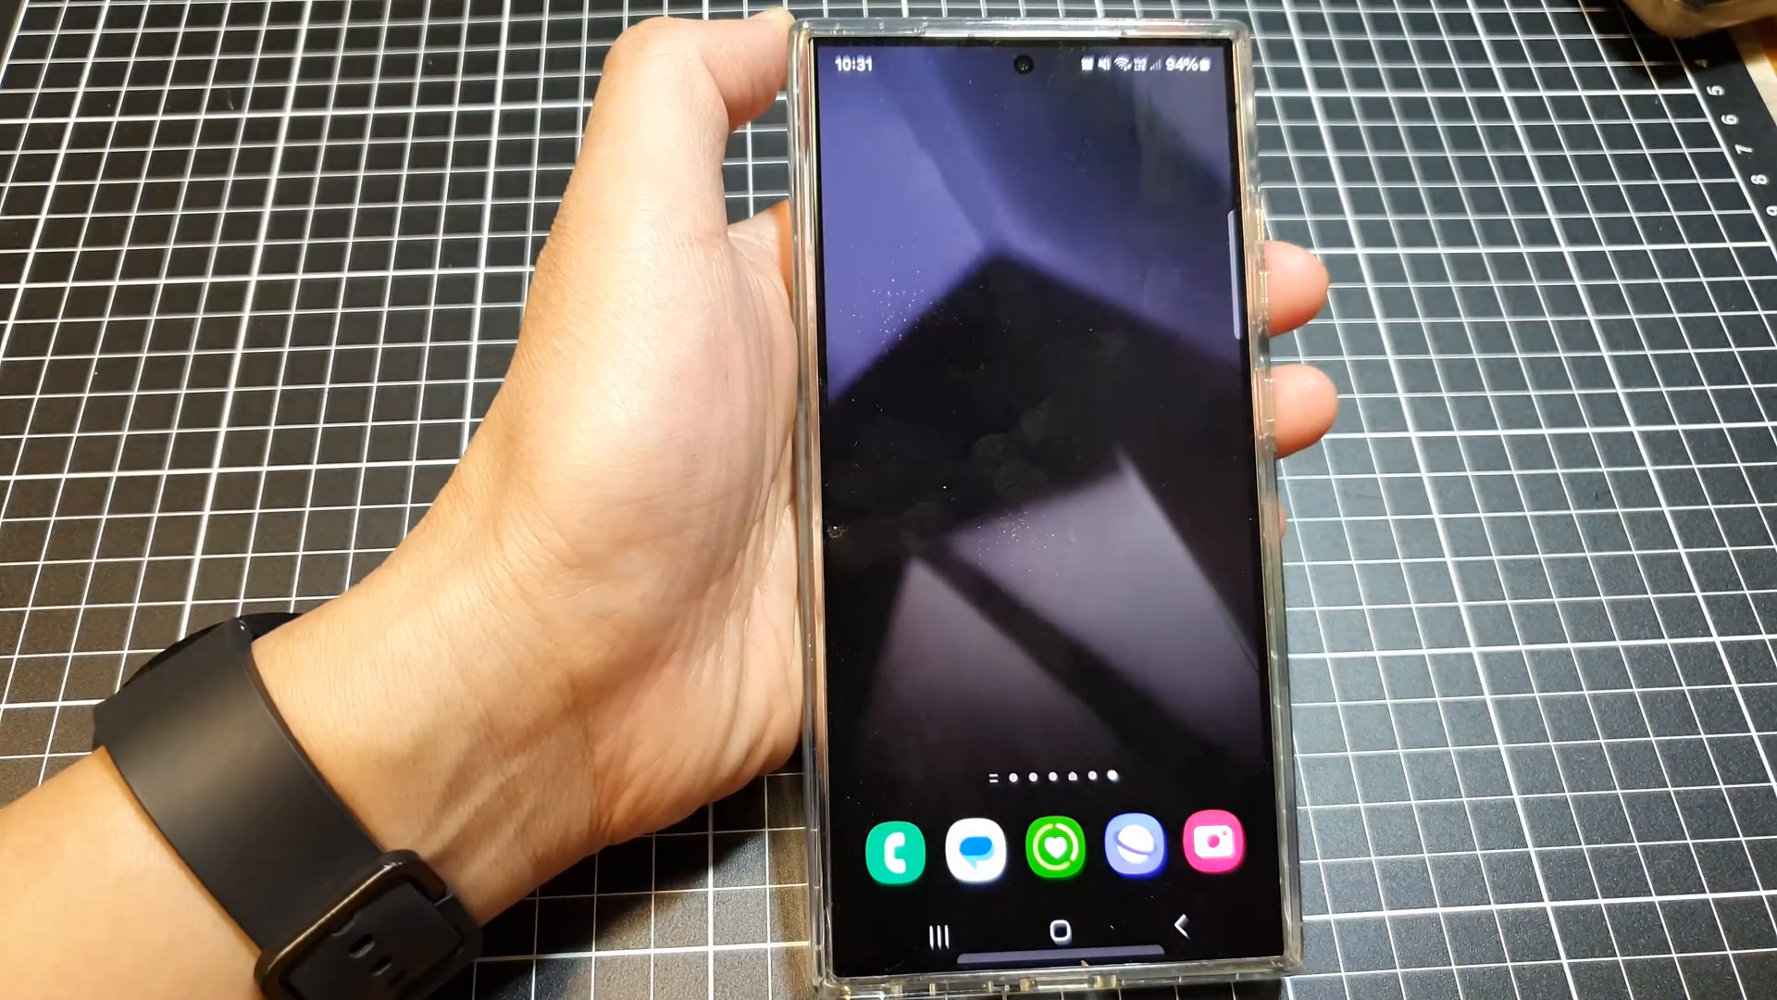